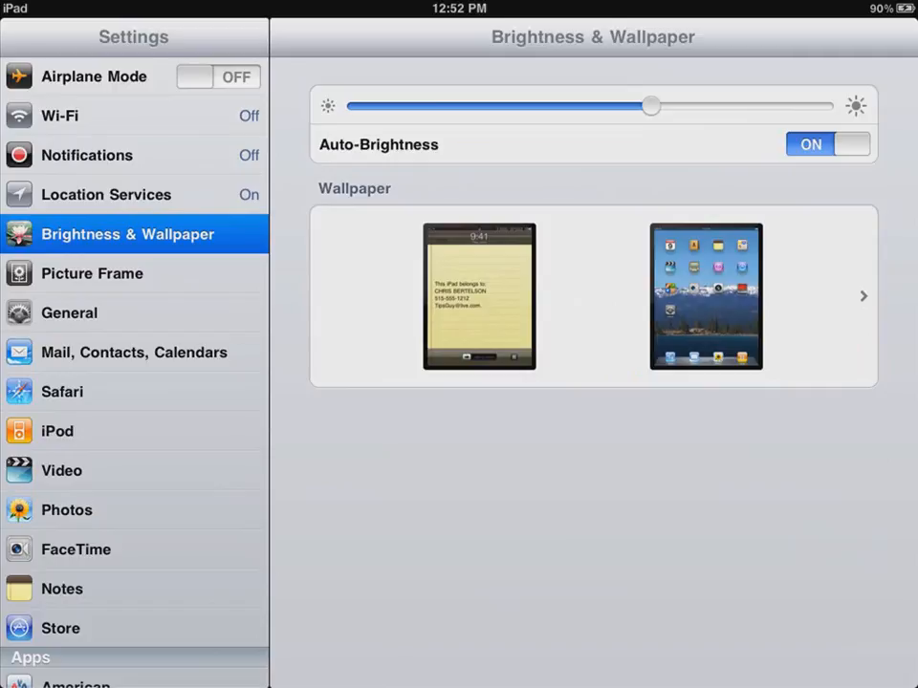
- Navigate through General and Network to the Wi-Fi Networks page, Wi-Fi still off
{"action": "left_click", "coordinate": [69, 313]}
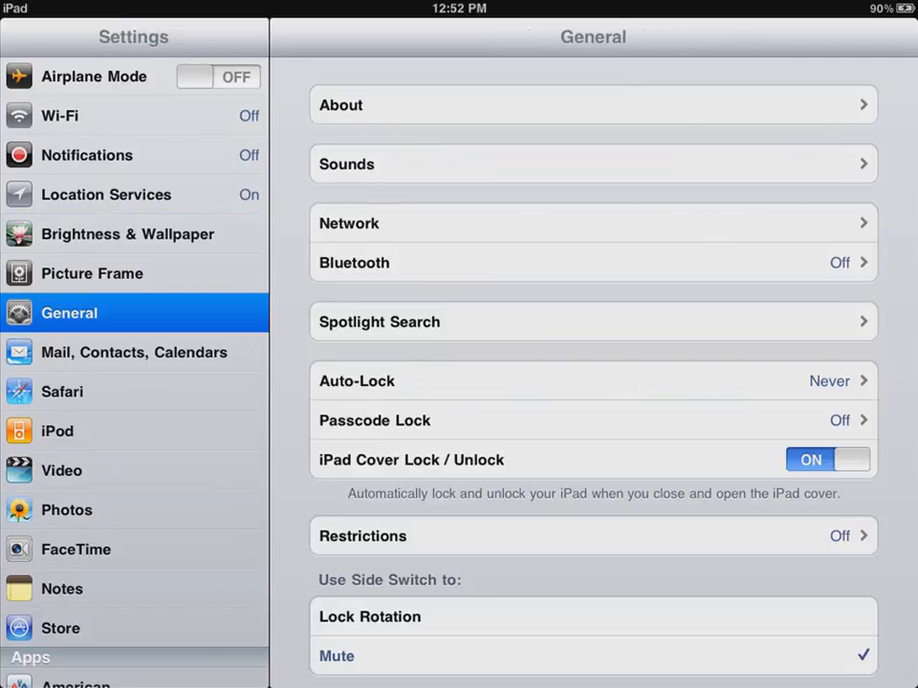
{"action": "left_click", "coordinate": [592, 222]}
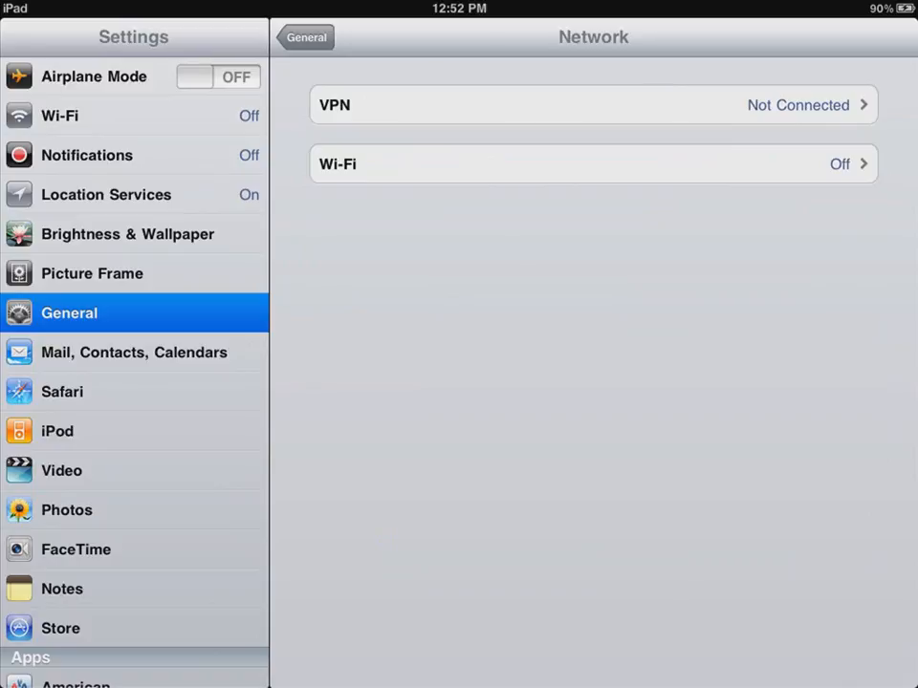
{"action": "left_click", "coordinate": [592, 165]}
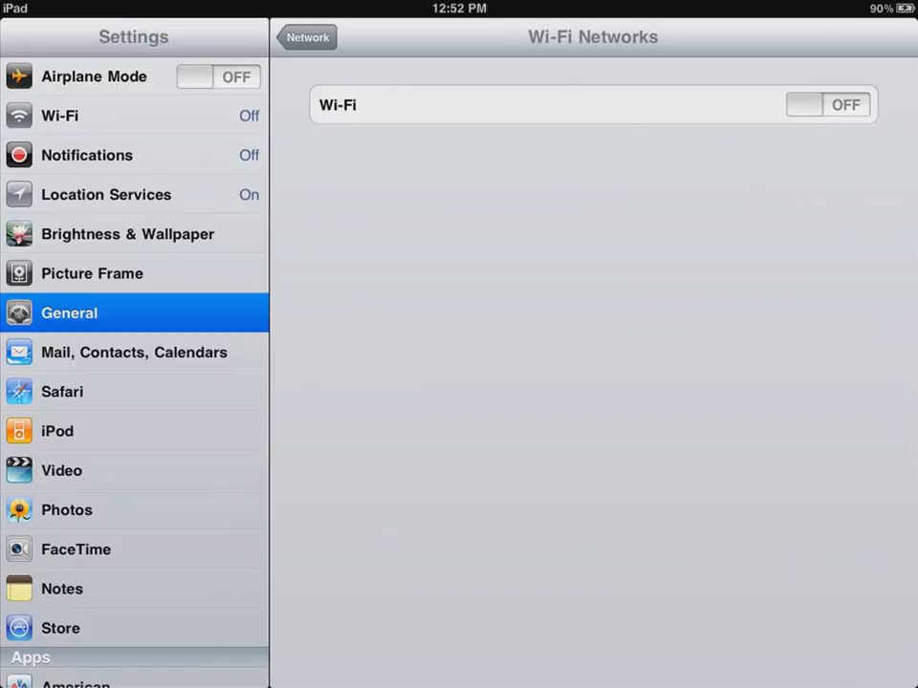
- Switch Wi-Fi on so it joins bertelson-a, then bring up the Other Network form
{"action": "left_click", "coordinate": [826, 103]}
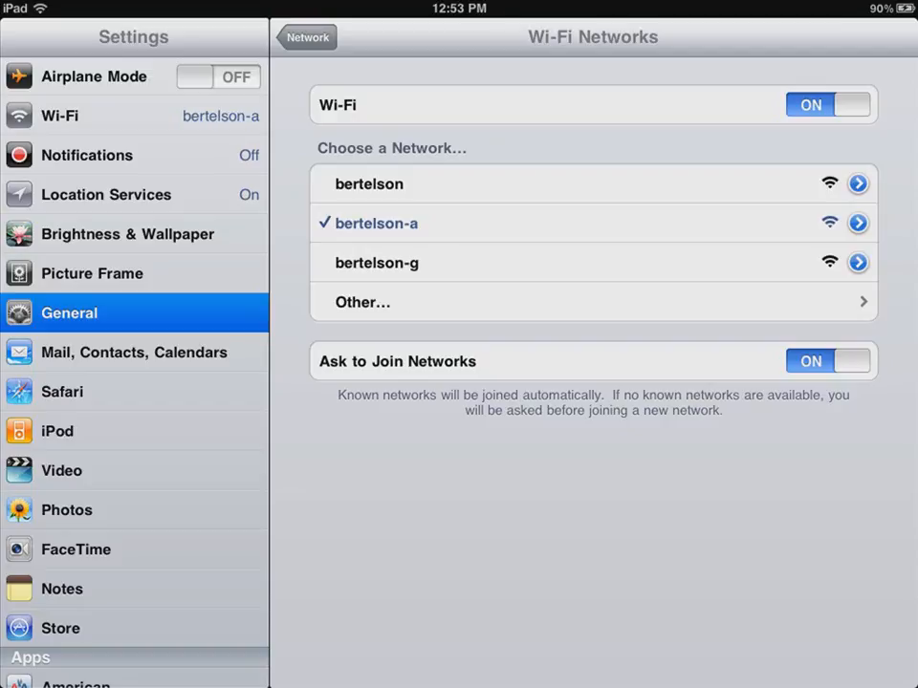
{"action": "left_click", "coordinate": [363, 302]}
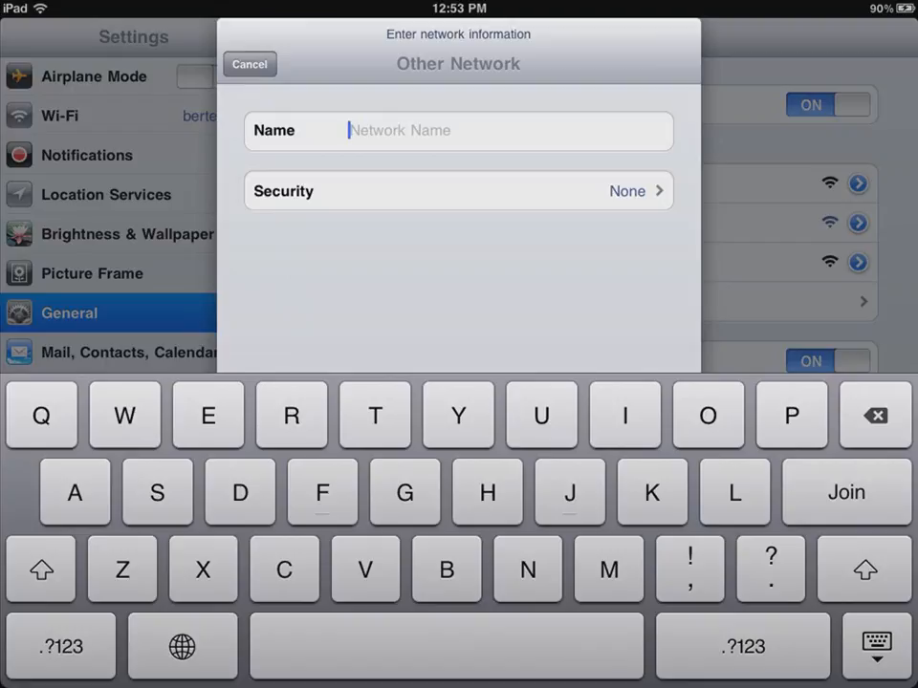
- Cancel the Other Network form and toggle Ask to Join Networks off, then back on
{"action": "left_click", "coordinate": [249, 65]}
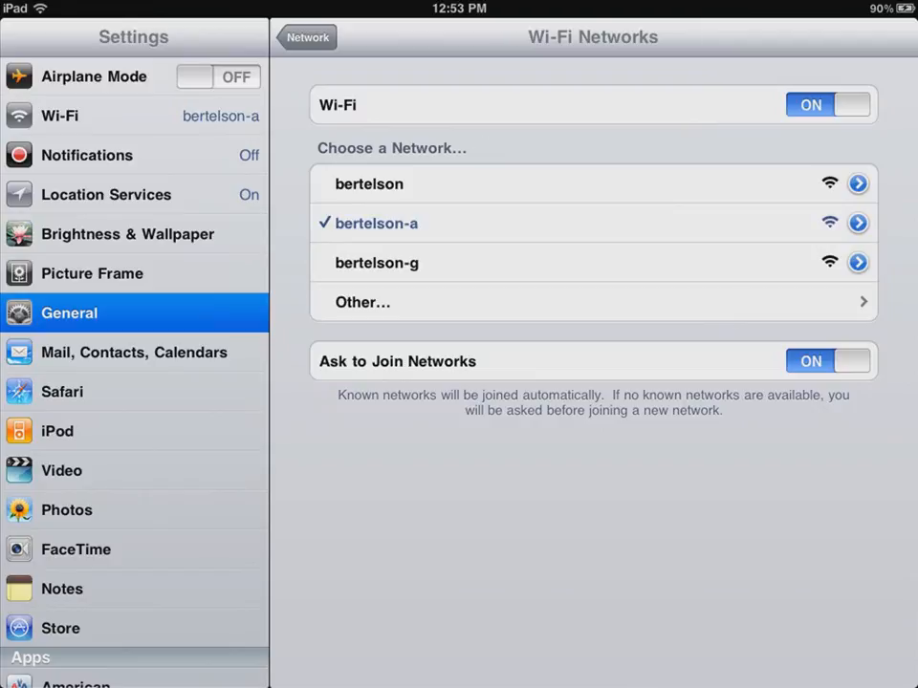
{"action": "left_click", "coordinate": [826, 359]}
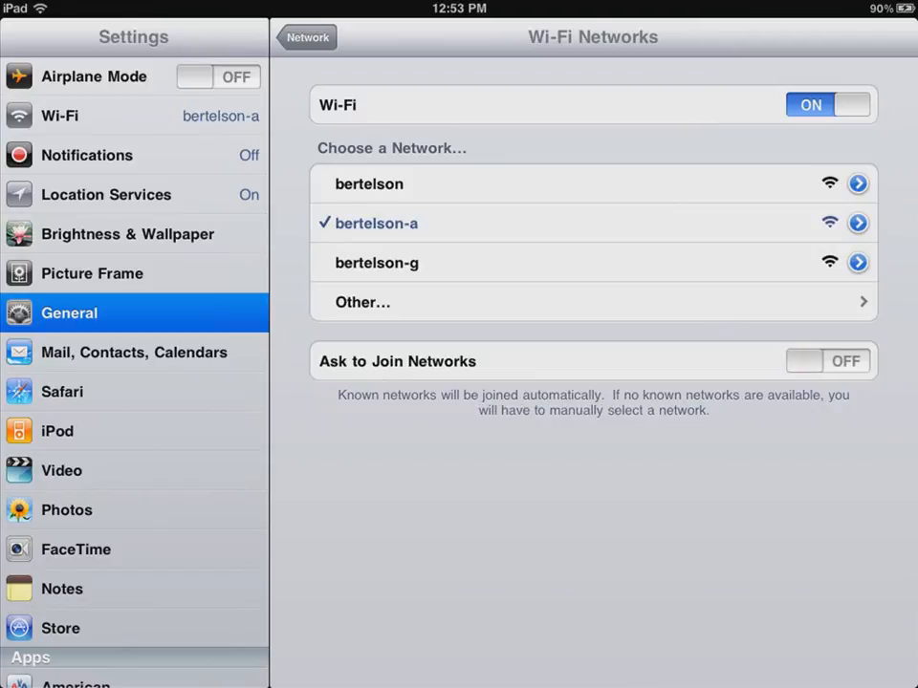
{"action": "left_click", "coordinate": [824, 359]}
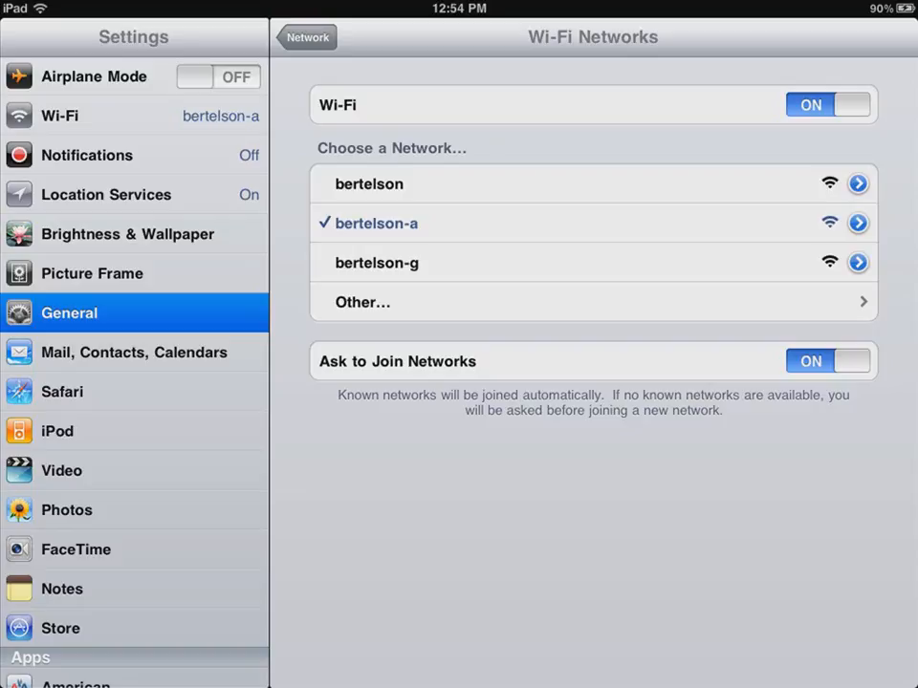
{"action": "left_click", "coordinate": [857, 222]}
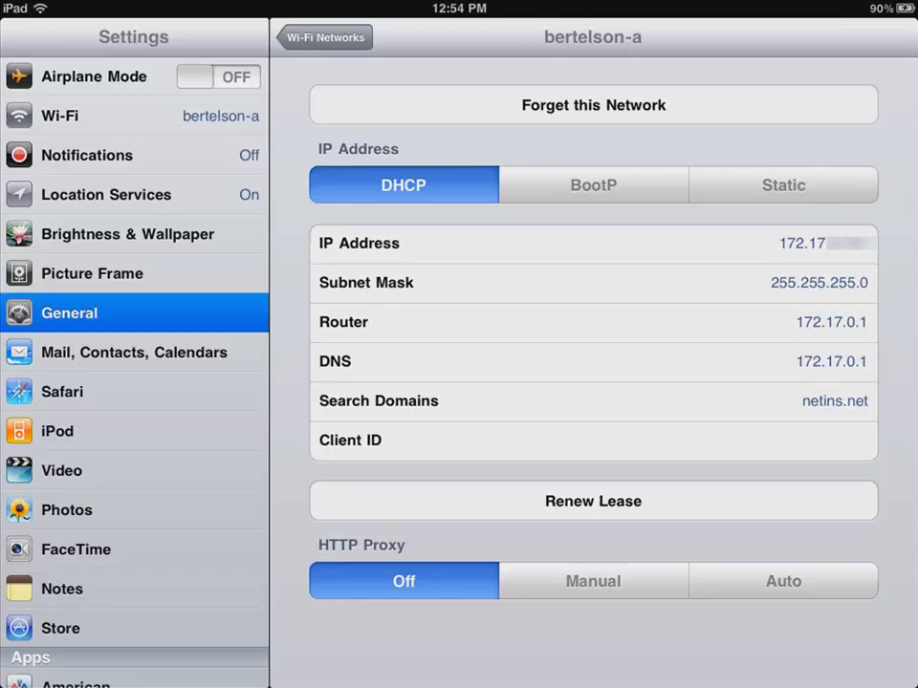
{"action": "left_click", "coordinate": [592, 500]}
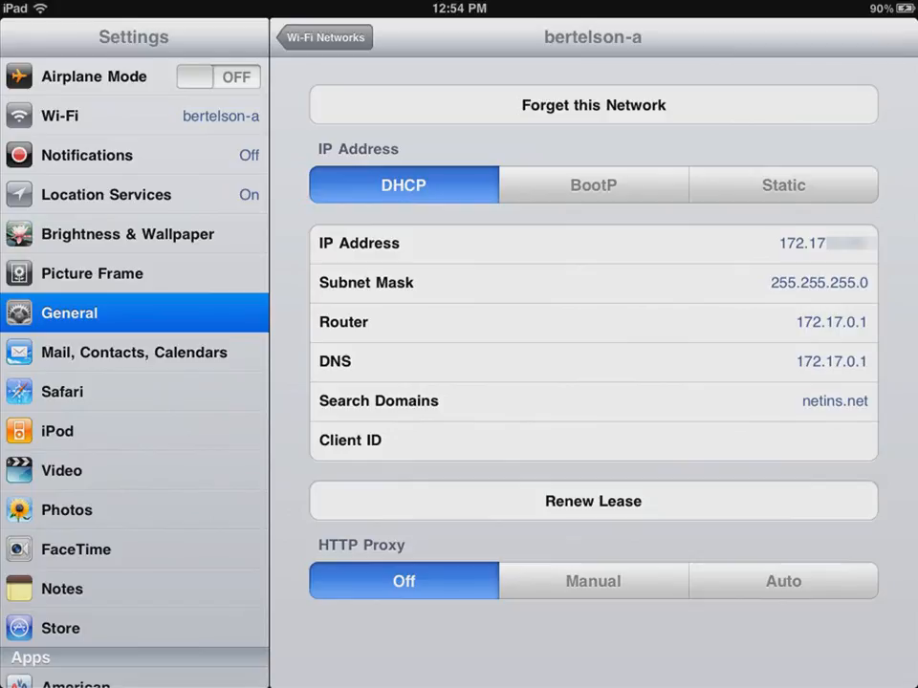
{"action": "left_click", "coordinate": [325, 37]}
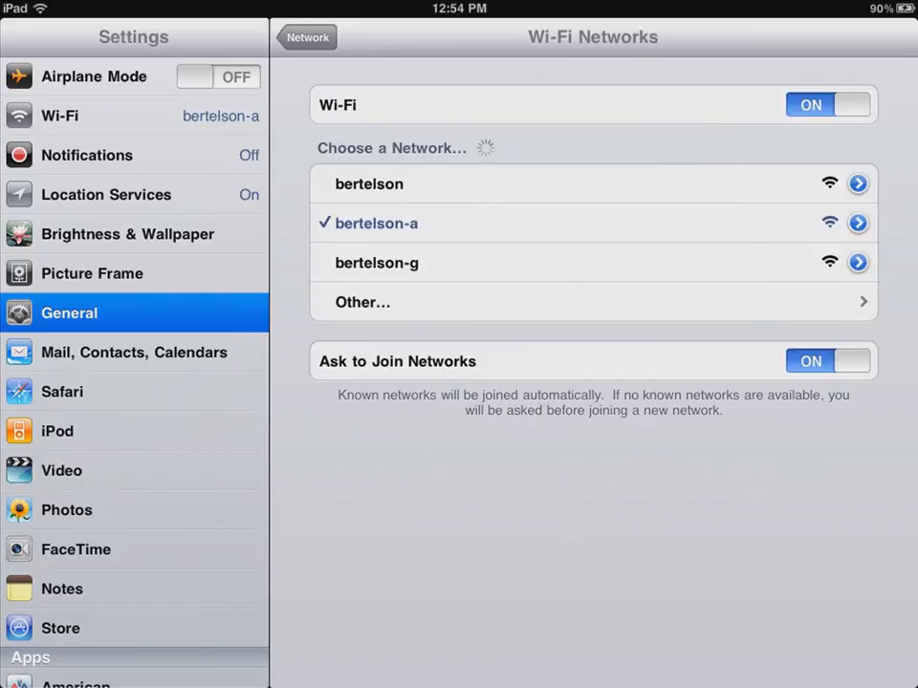
- Go to the VPN settings and cancel the Add Configuration form unsaved
{"action": "left_click", "coordinate": [306, 37]}
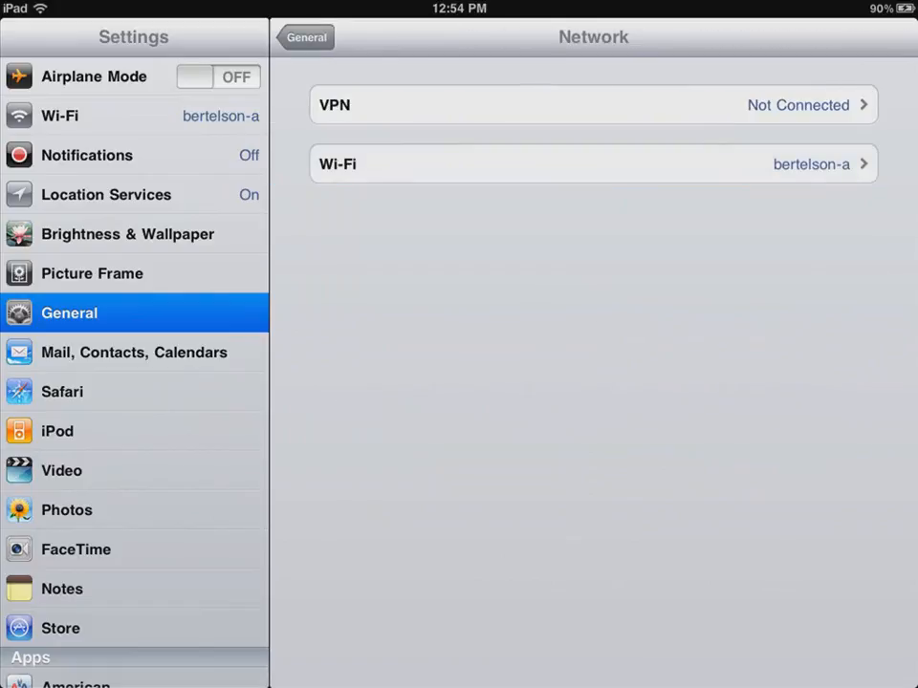
{"action": "left_click", "coordinate": [592, 104]}
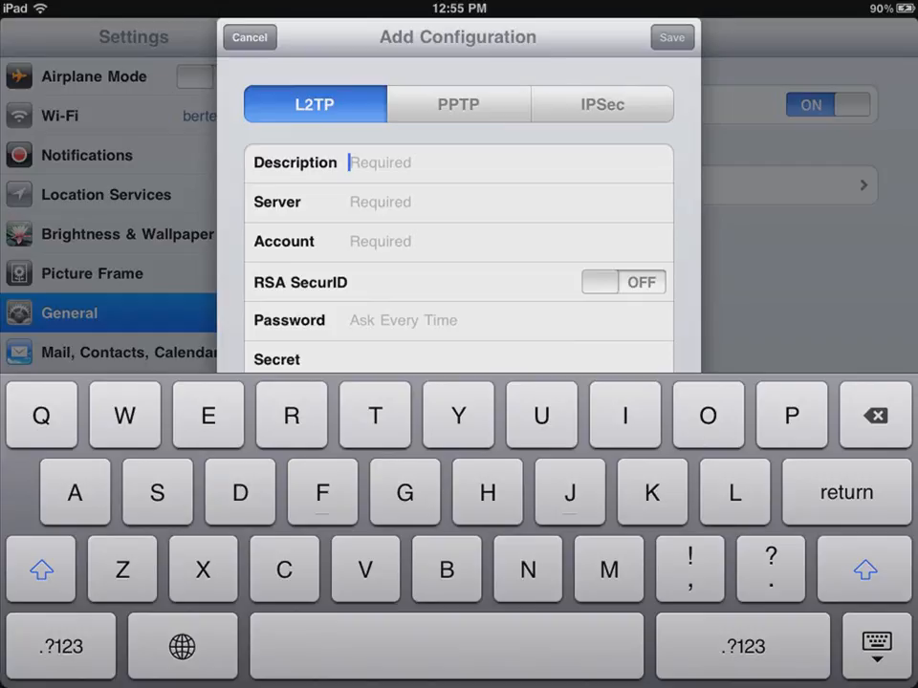
{"action": "left_click", "coordinate": [248, 37]}
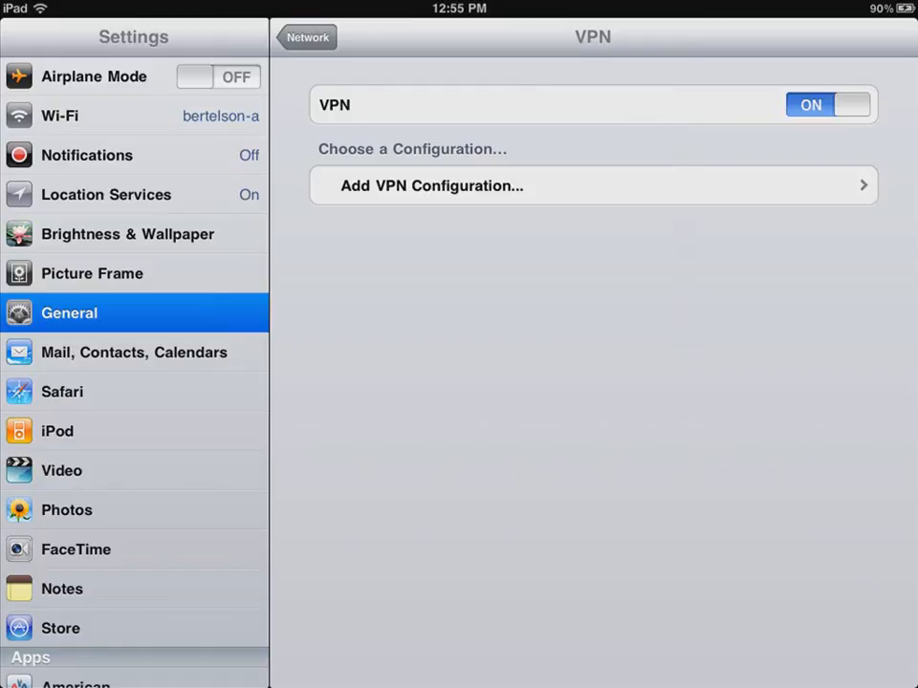
- Leave VPN switched off and back out through Network to General
{"action": "left_click", "coordinate": [826, 103]}
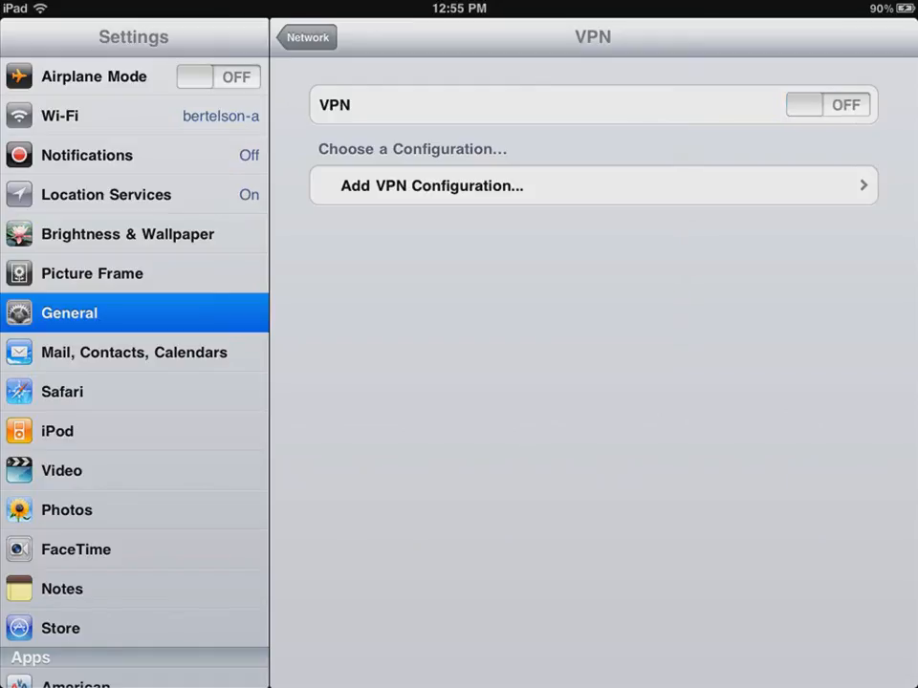
{"action": "left_click", "coordinate": [306, 36]}
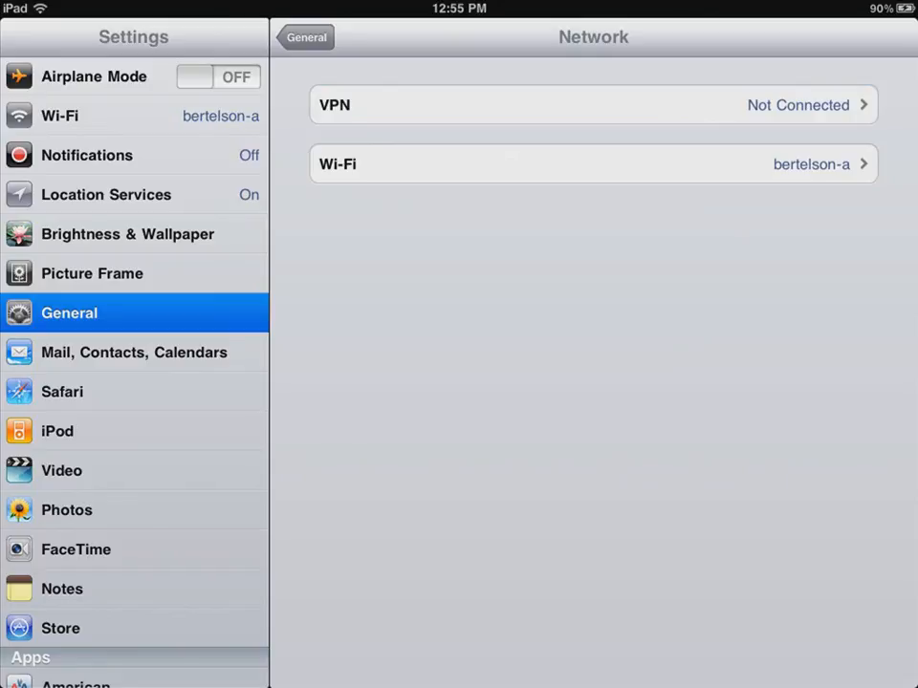
{"action": "left_click", "coordinate": [306, 36]}
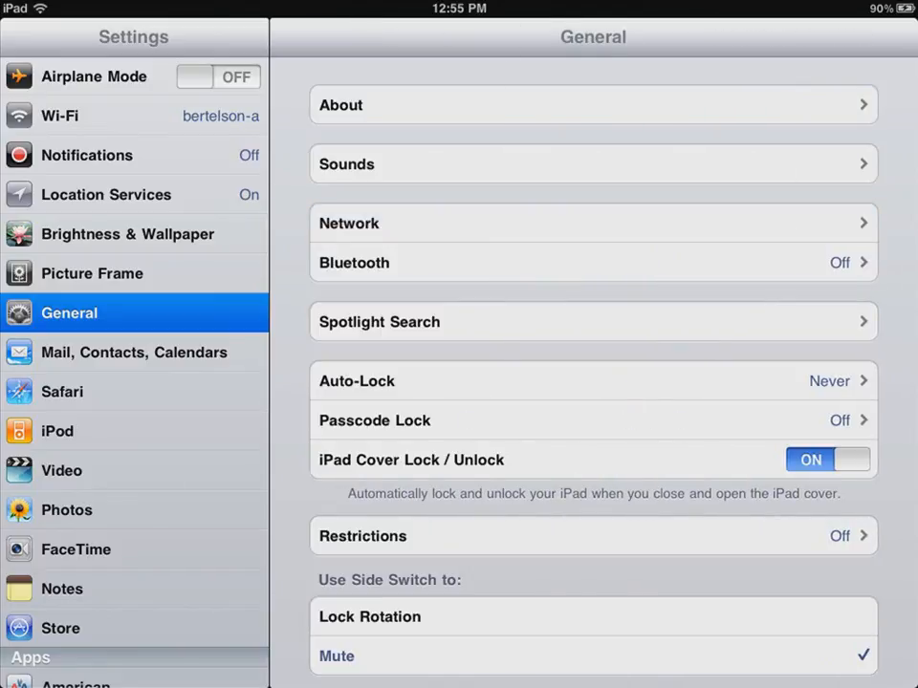
- Switch Bluetooth on and return to General, now showing Bluetooth as On
{"action": "left_click", "coordinate": [593, 264]}
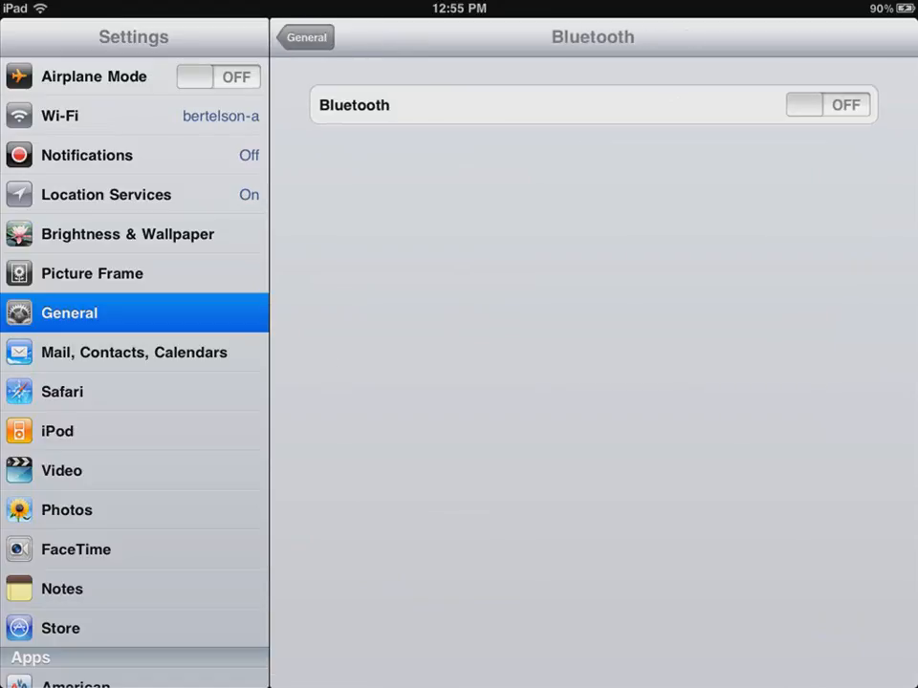
{"action": "left_click", "coordinate": [824, 103]}
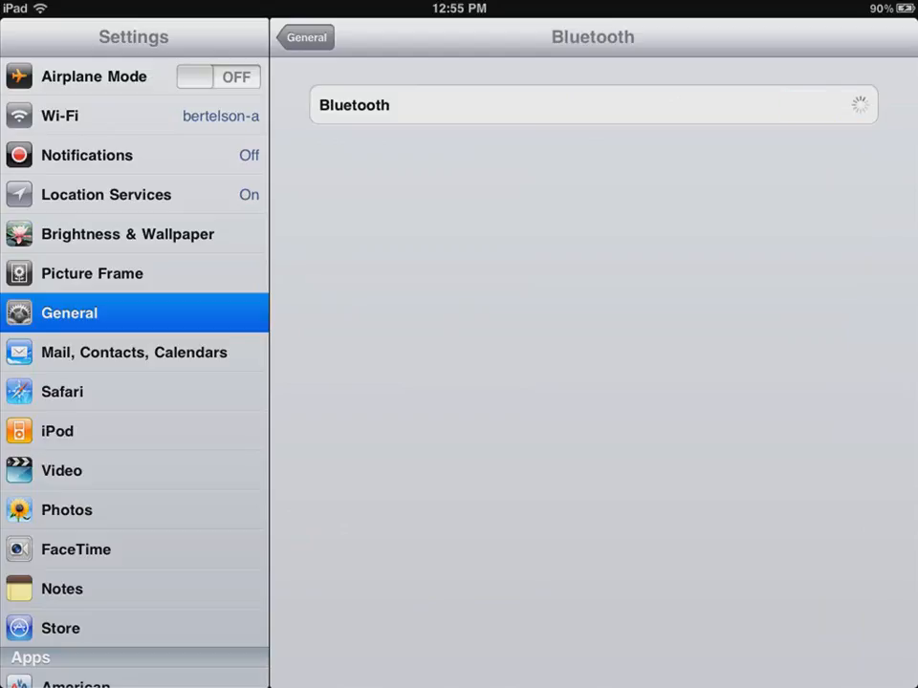
{"action": "left_click", "coordinate": [826, 105]}
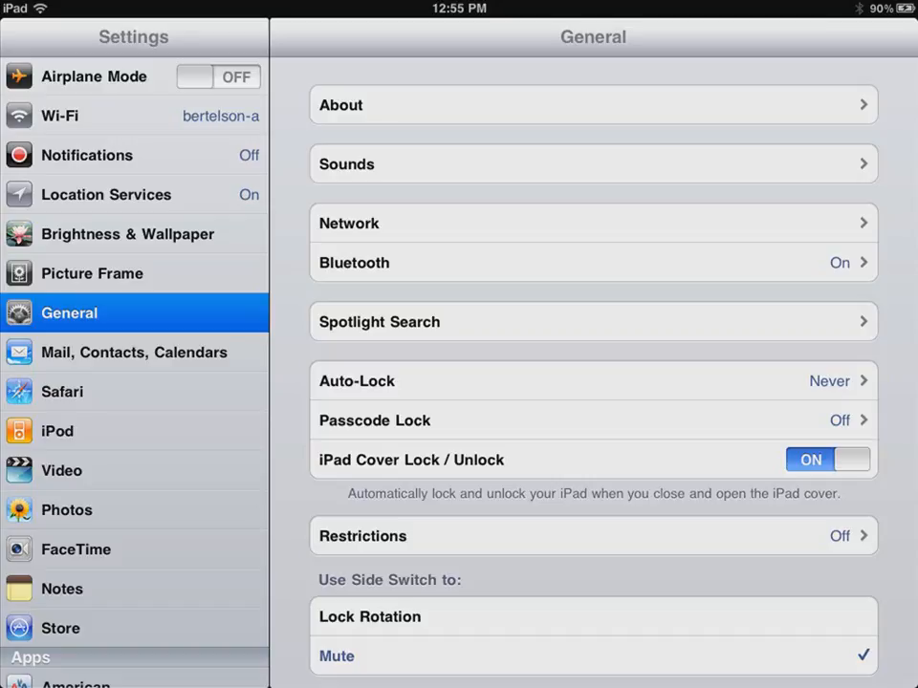
- Switch Airplane Mode on before leaving for the Home screen
{"action": "left_click", "coordinate": [218, 77]}
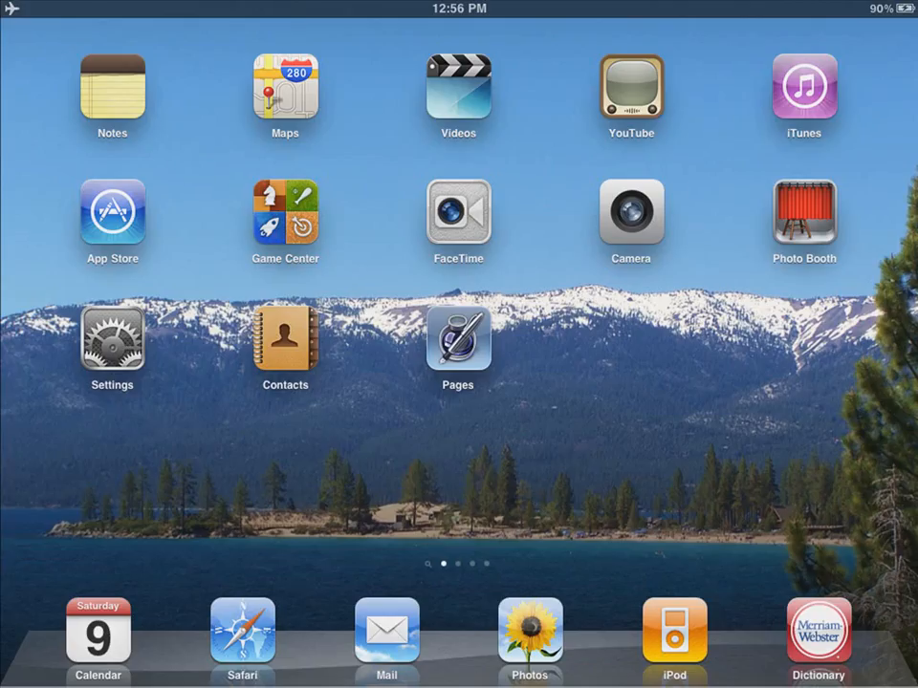
- Launch Safari on the Grand Canyon page and follow the Airplane Mode alert to Settings
{"action": "left_click", "coordinate": [240, 629]}
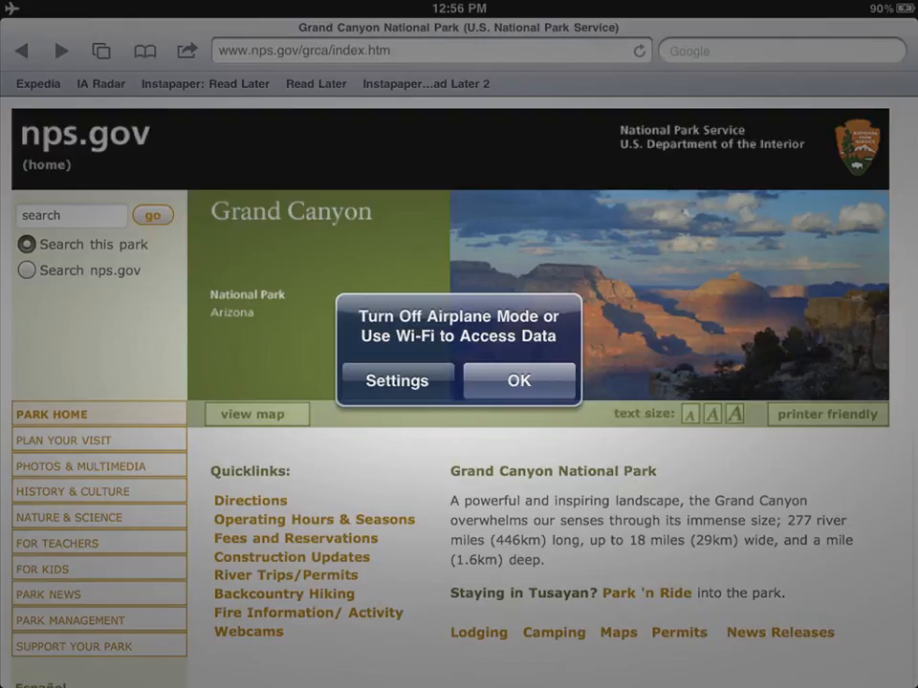
{"action": "left_click", "coordinate": [518, 379]}
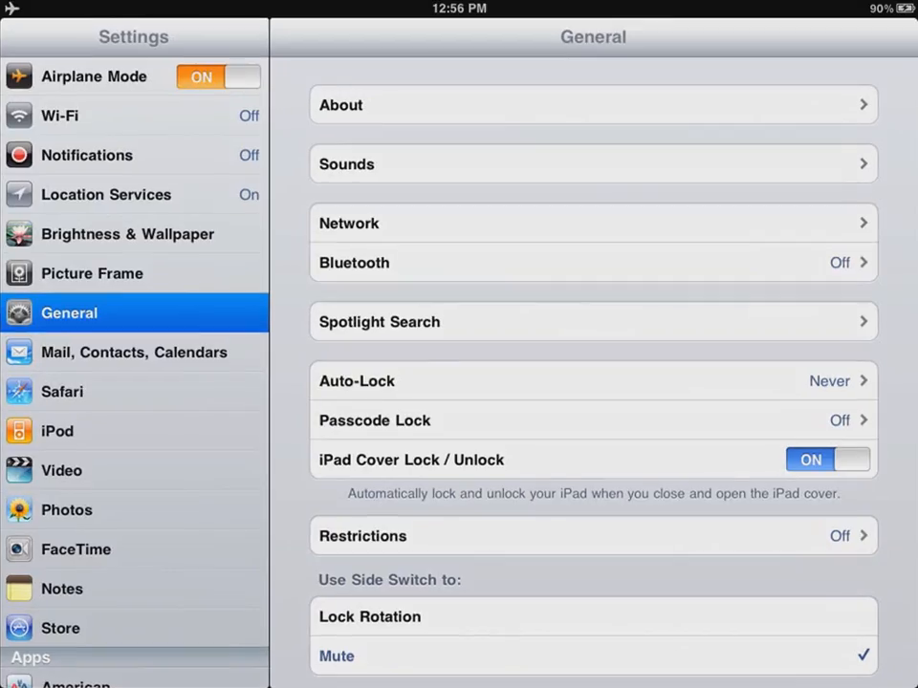
- Switch Airplane Mode off so Wi-Fi reconnects
{"action": "left_click", "coordinate": [218, 77]}
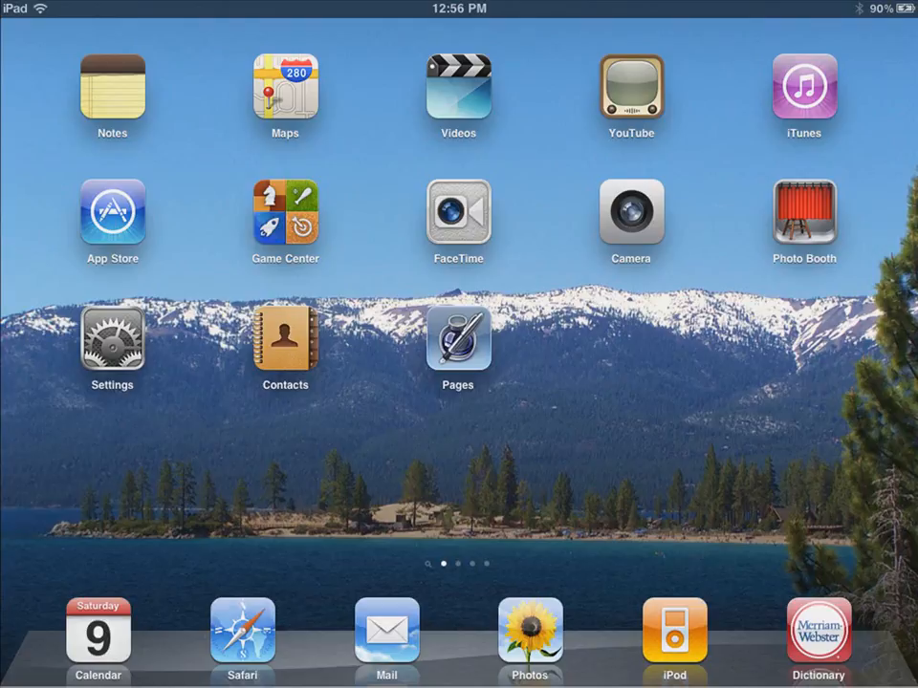
- Reopen Safari on nps.gov and load the Grand Canyon Plan Your Visit page
{"action": "left_click", "coordinate": [241, 629]}
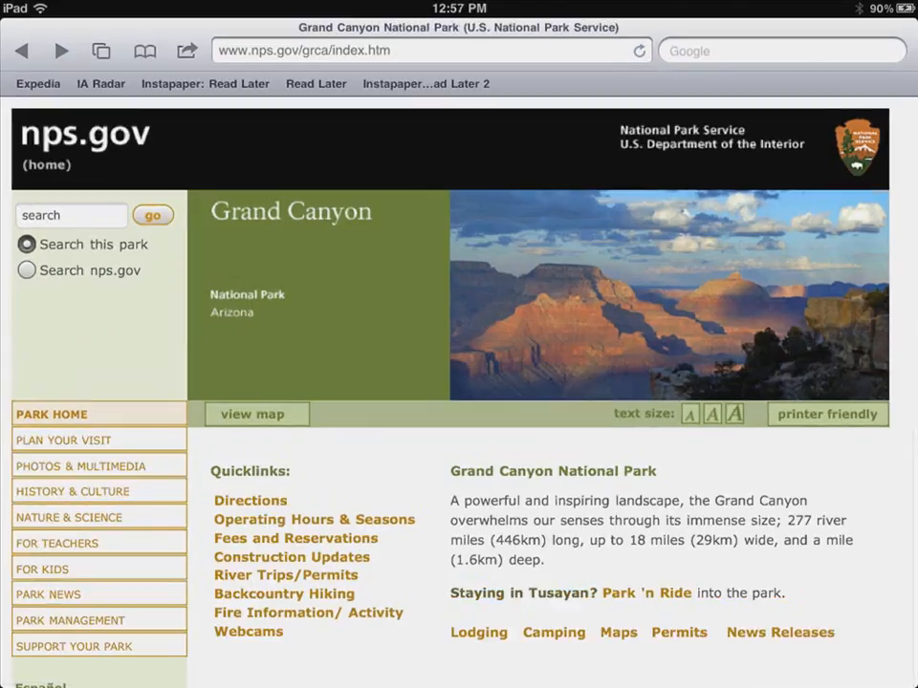
{"action": "left_click", "coordinate": [64, 439]}
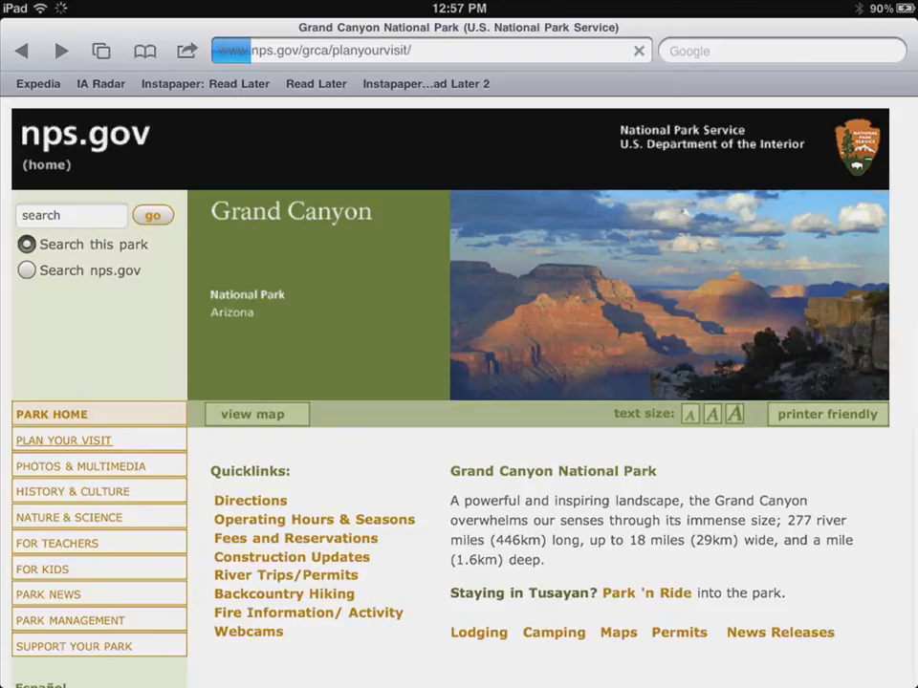
{"action": "left_click", "coordinate": [63, 439]}
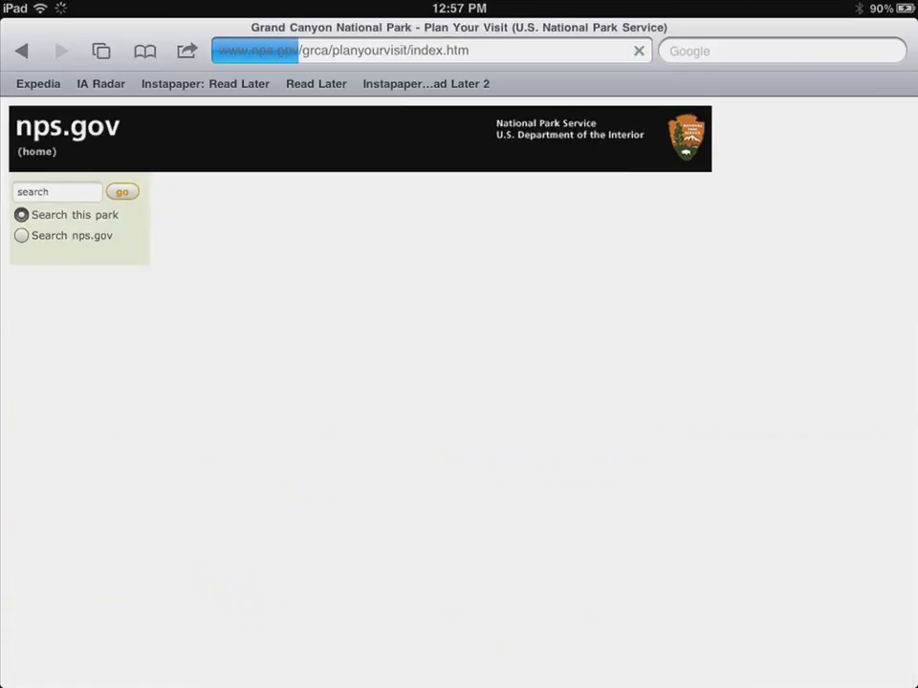